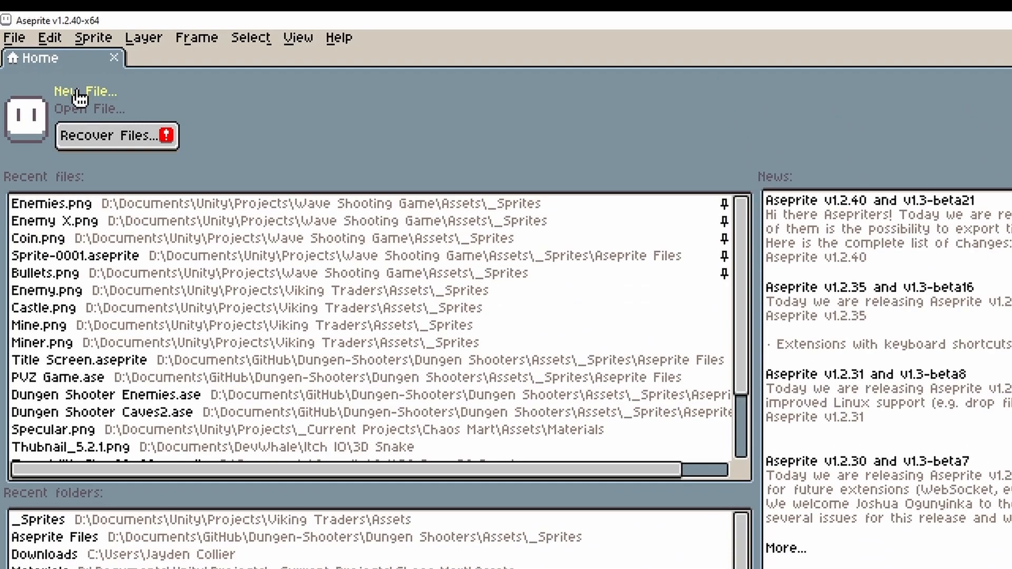
# Start a new 16-pixel-wide sprite and adjust its height in the New Sprite dialog.
pyautogui.click(85, 91)
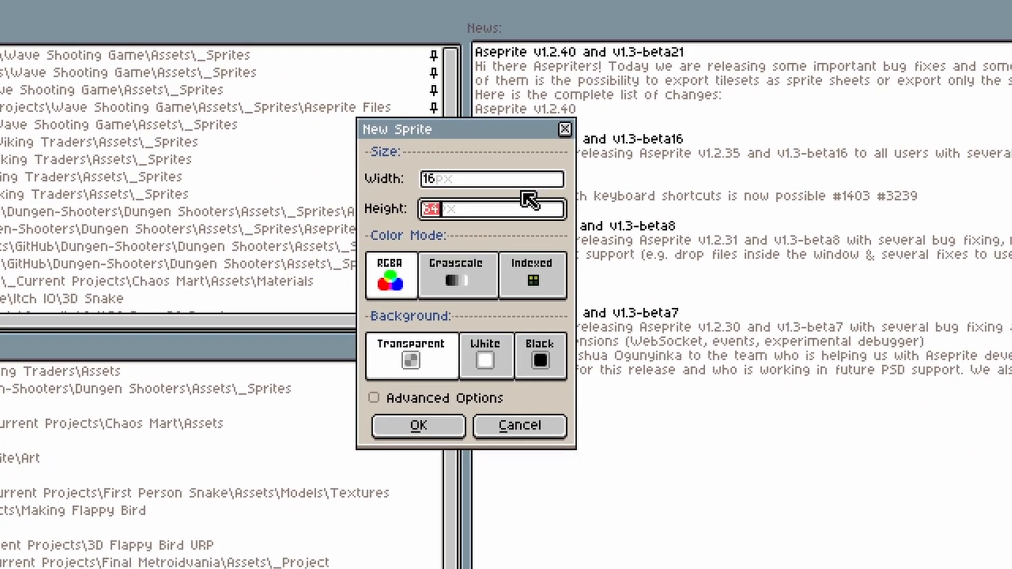
pyautogui.click(418, 425)
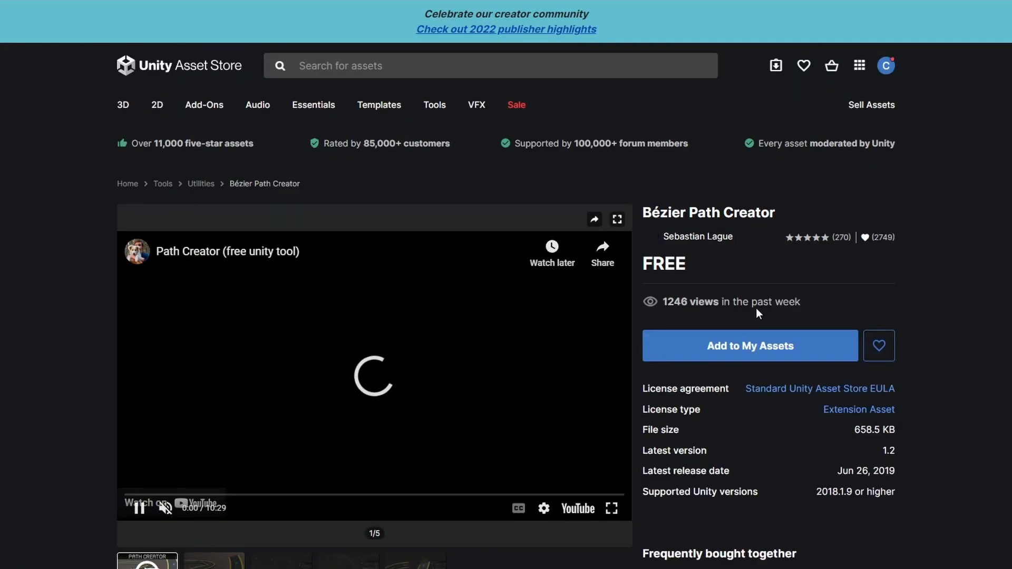
# Add the free Bézier Path Creator asset to my assets.
pyautogui.click(749, 346)
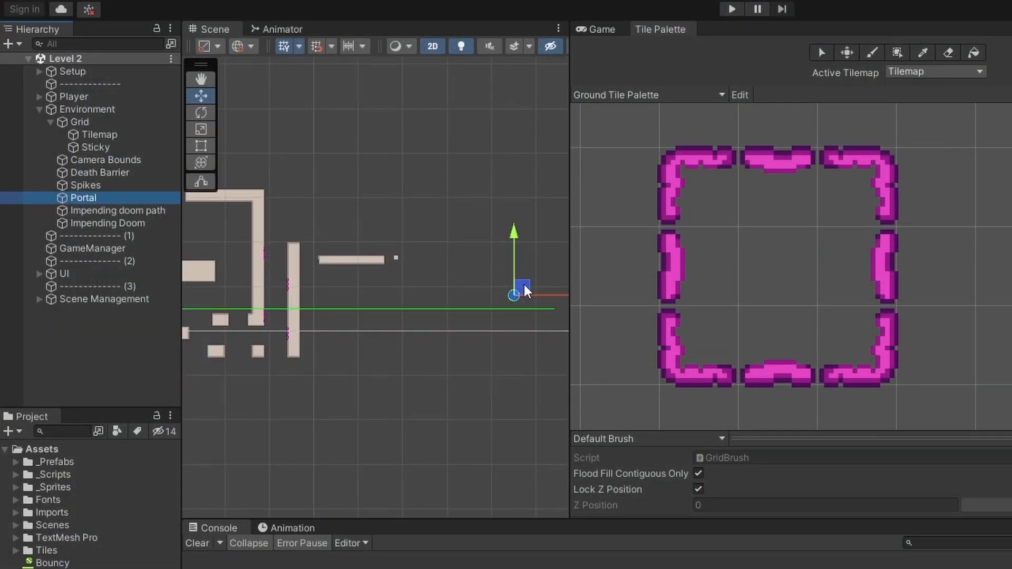
# Switch to the Unity editor to build the Level Select screen.
pyautogui.click(731, 10)
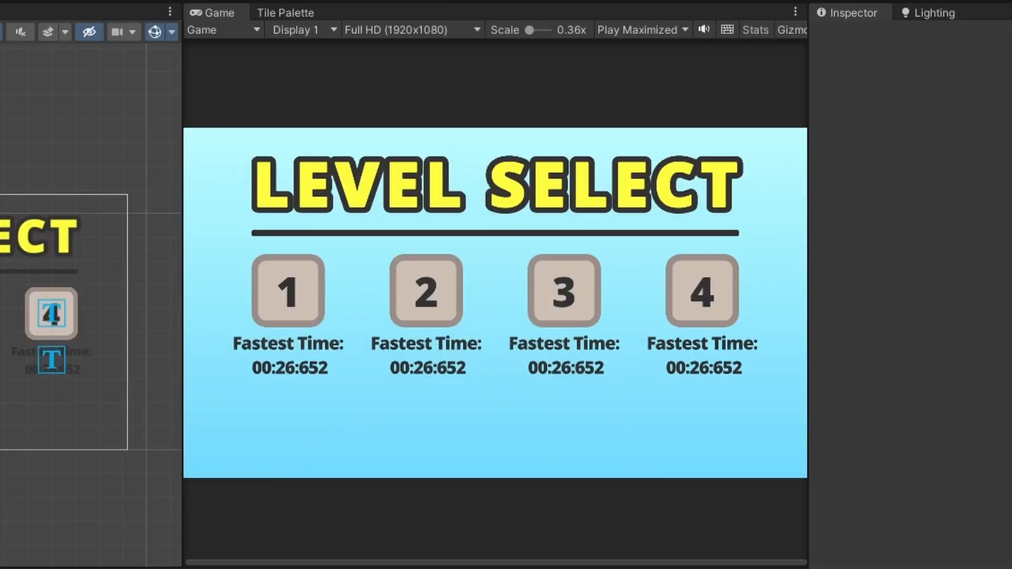
# Select an object in the Scene to continue editing the level.
pyautogui.click(287, 290)
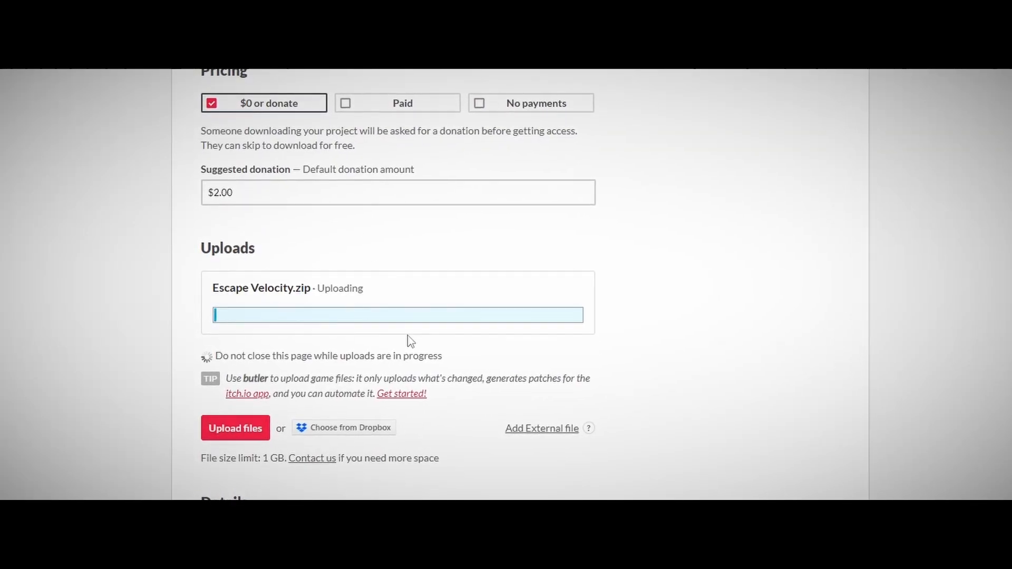
# Scroll the itch.io project page down to the pricing and upload options.
pyautogui.scroll(-3)
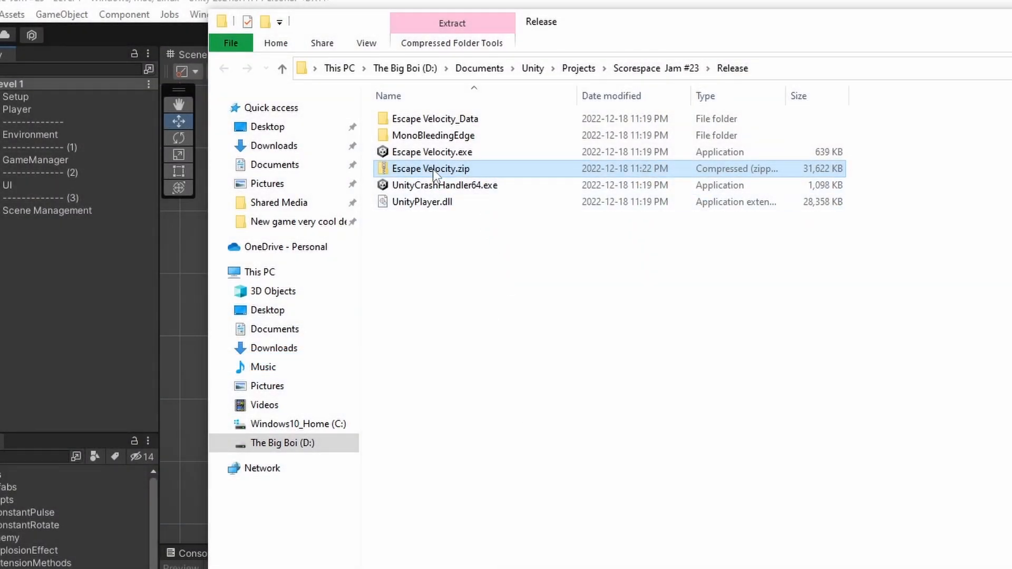
# Launch Escape Velocity.exe from the Release folder to test the build.
pyautogui.click(432, 152)
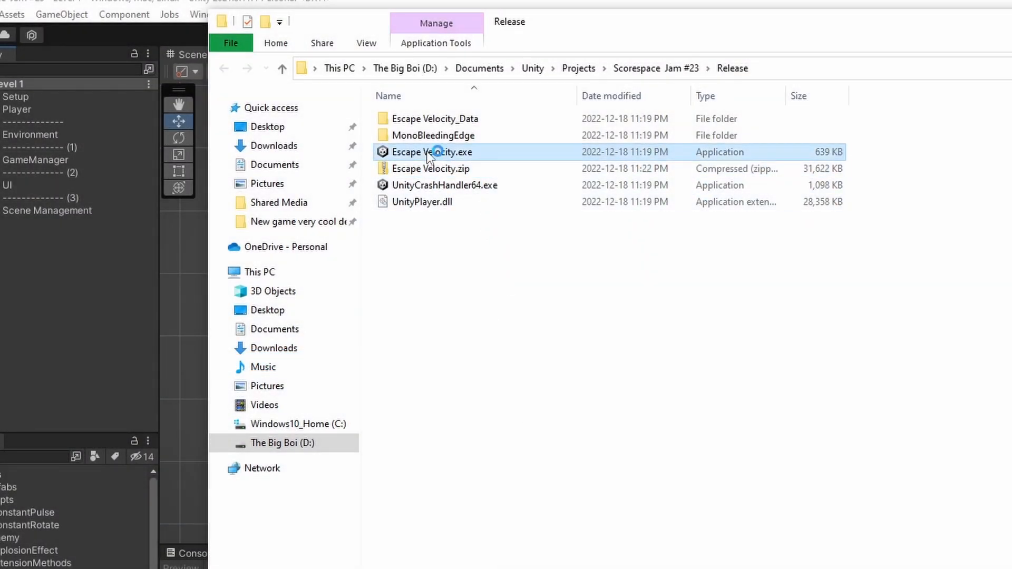
pyautogui.doubleClick(431, 152)
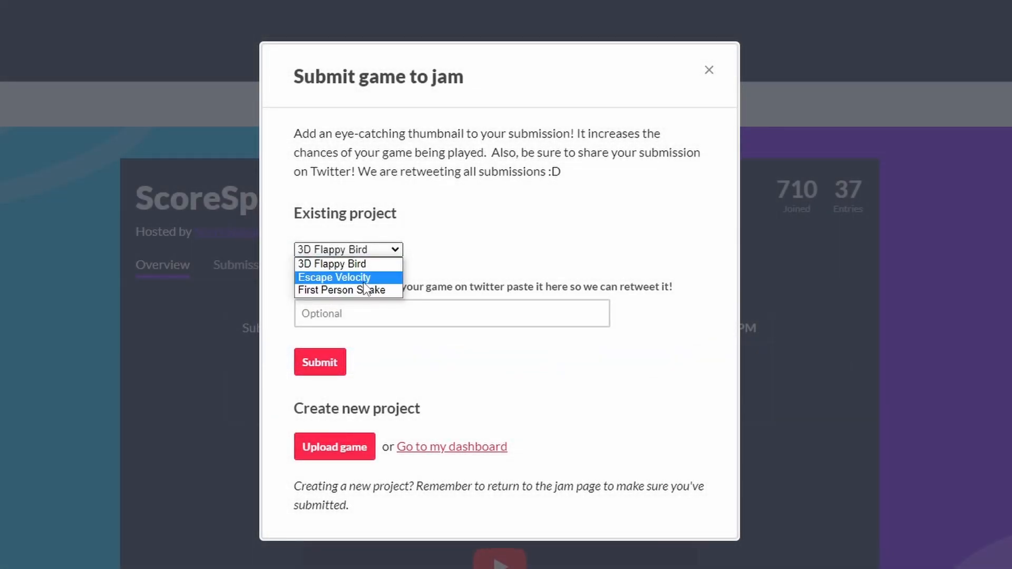
# Submit Escape Velocity to the ScoreSpace jam and go to its entry among all submissions.
pyautogui.click(319, 362)
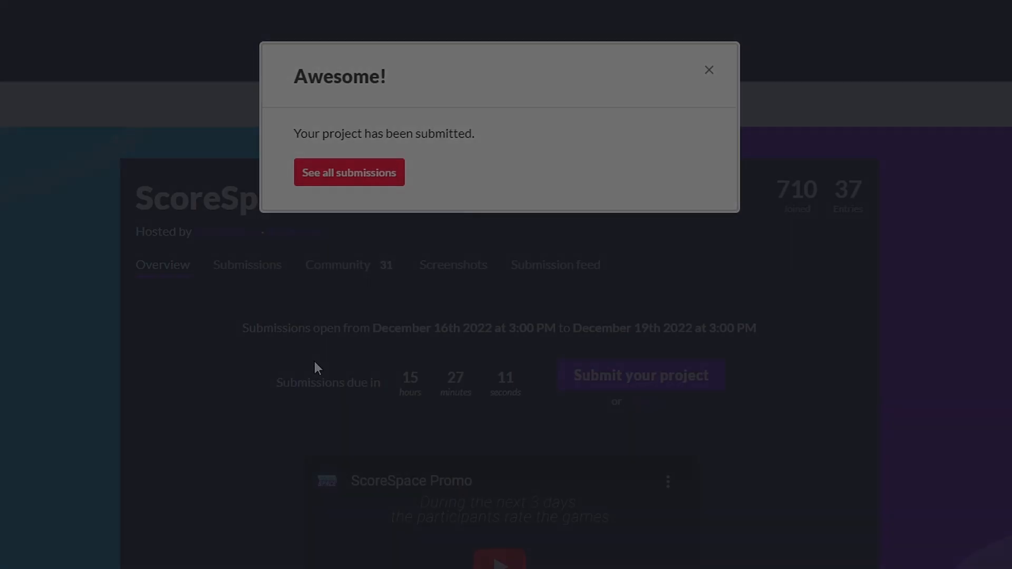
pyautogui.click(349, 171)
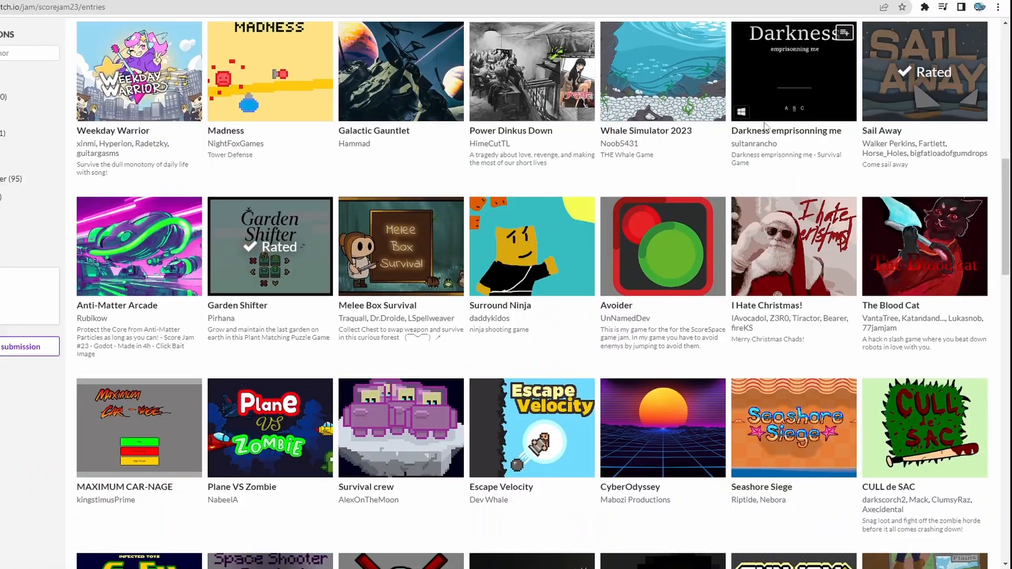
pyautogui.click(531, 428)
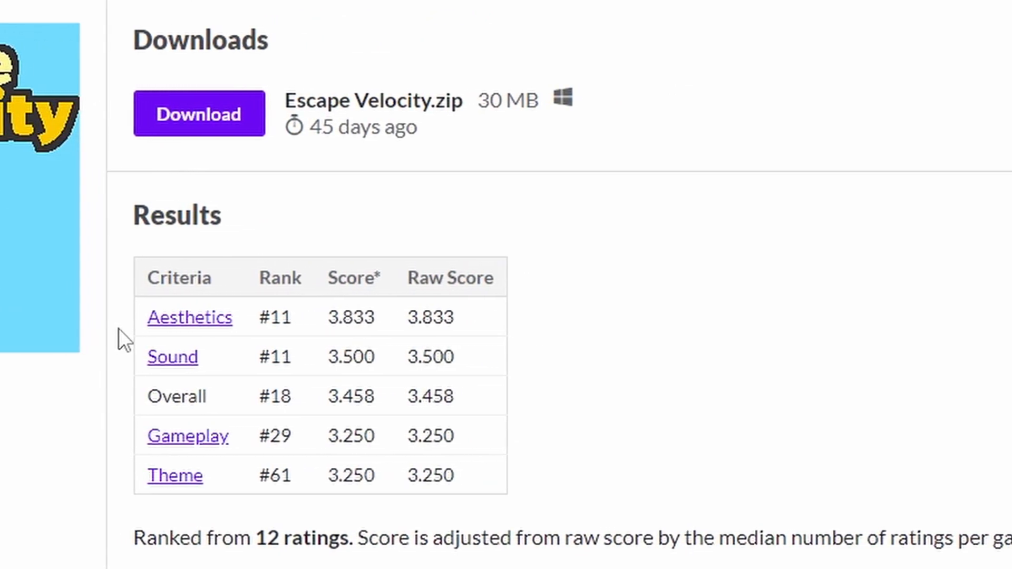
# Scroll through the entry's Results ranks, scores and player comments.
pyautogui.scroll(-3)
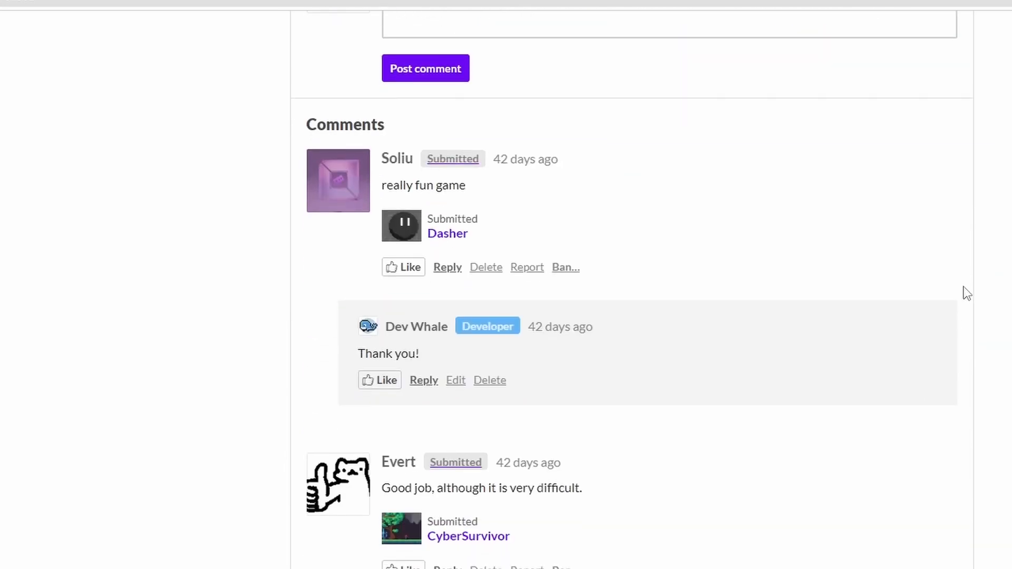
pyautogui.scroll(-3)
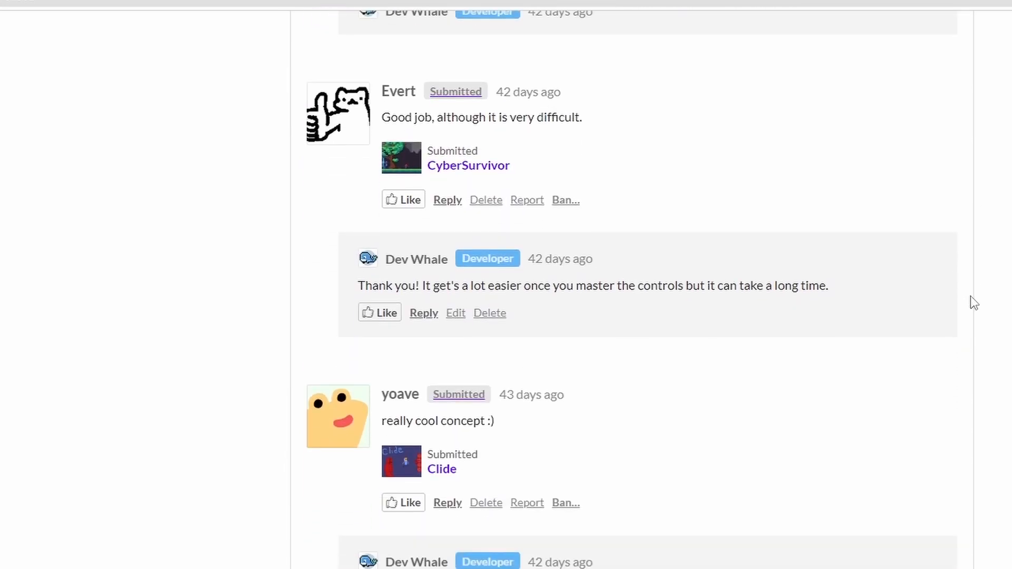
pyautogui.scroll(-3)
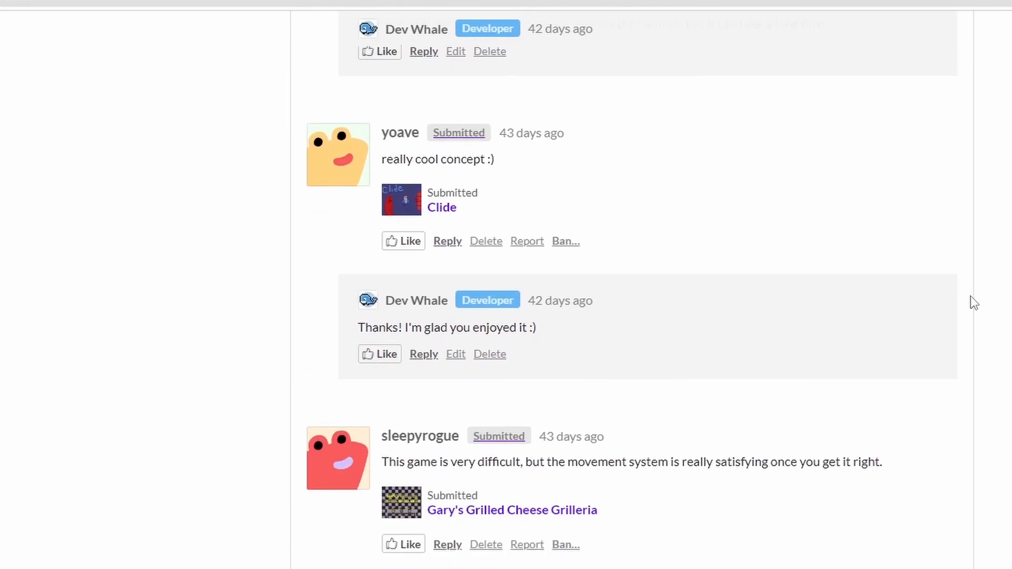